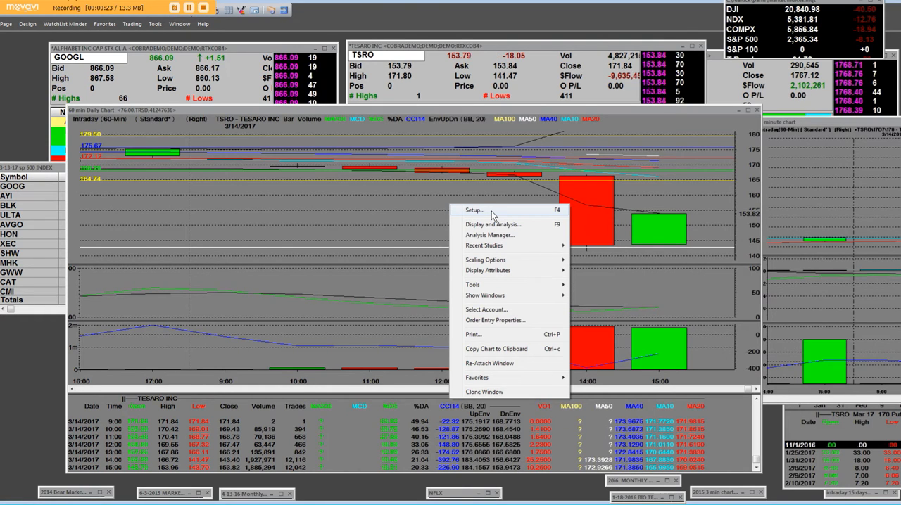
pyautogui.moveTo(493, 386)
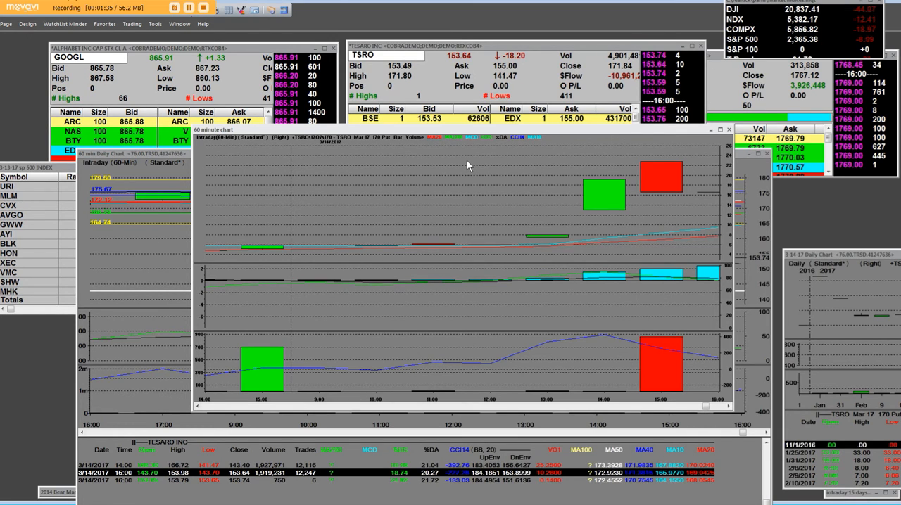
pyautogui.moveTo(536, 242)
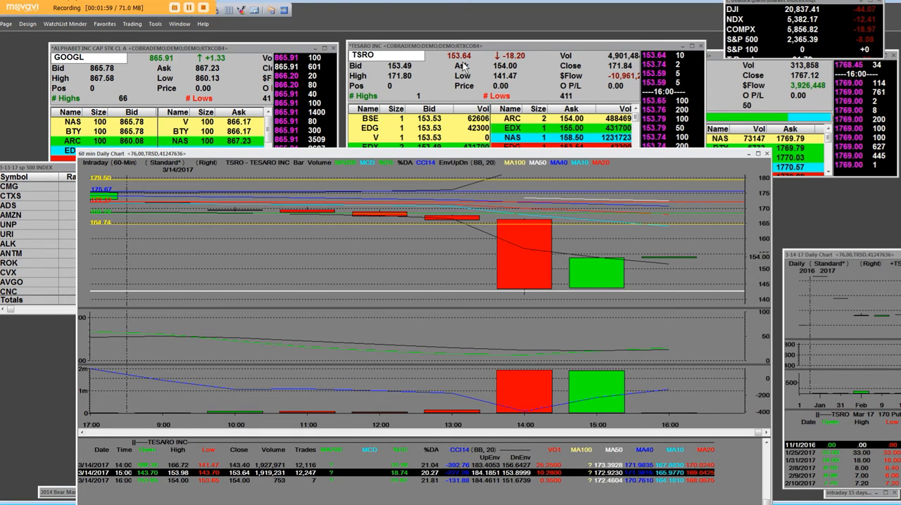
pyautogui.moveTo(574, 65)
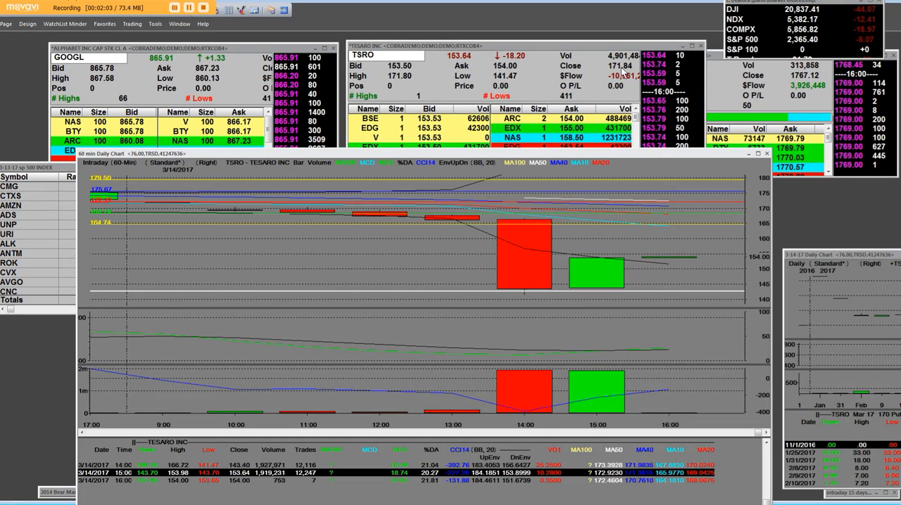
pyautogui.moveTo(594, 77)
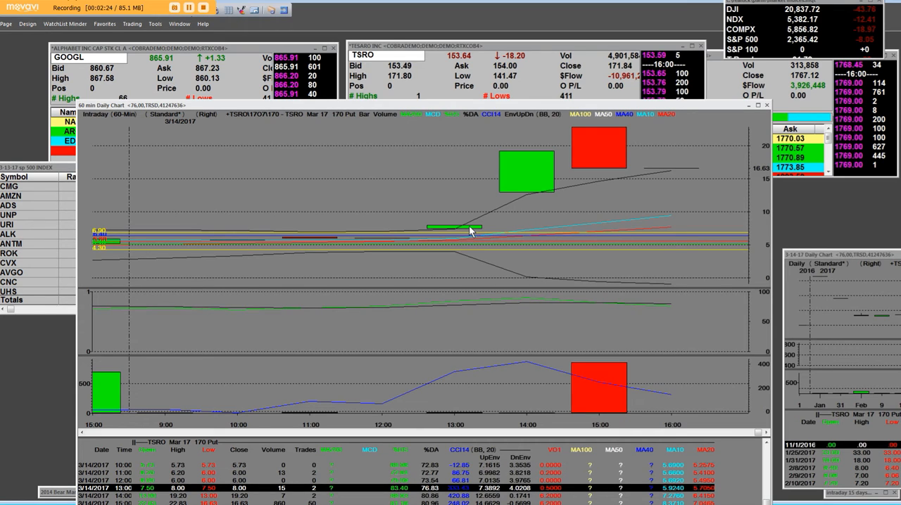
pyautogui.moveTo(608, 138)
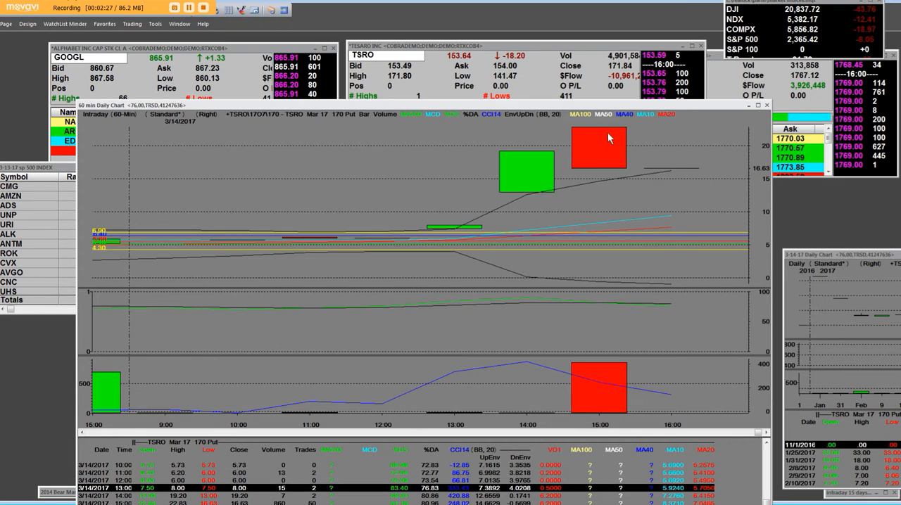
pyautogui.moveTo(610, 138)
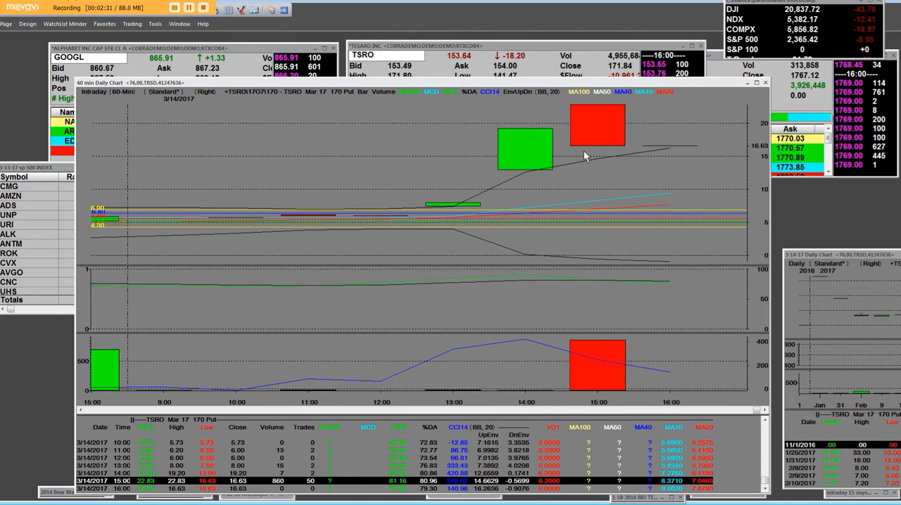
pyautogui.moveTo(588, 149)
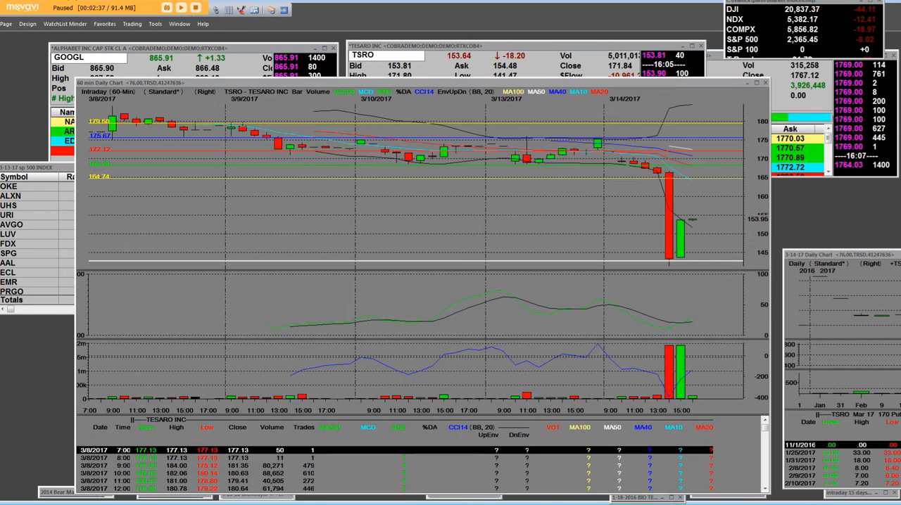
# Step: Scroll the TSRO chart's data table down to the 3/14/2017 hourly rows showing the drop
pyautogui.click(181, 8)
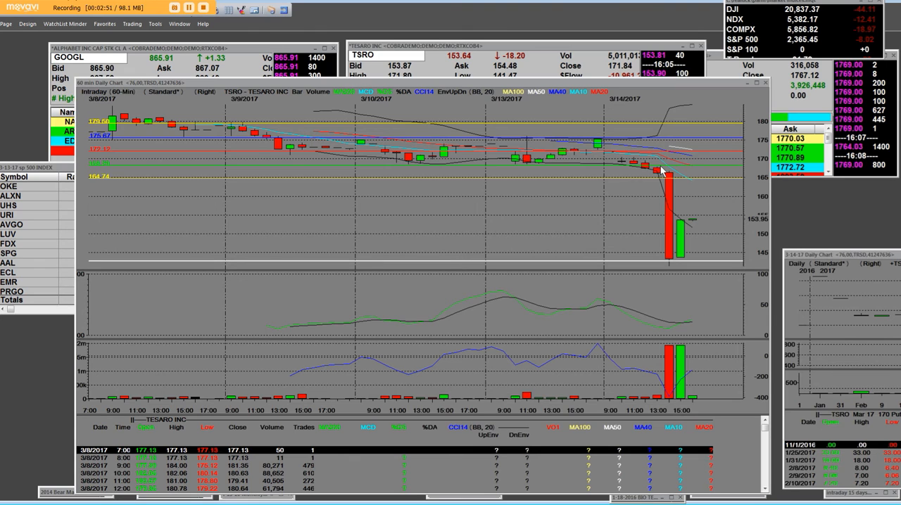
pyautogui.moveTo(756, 394)
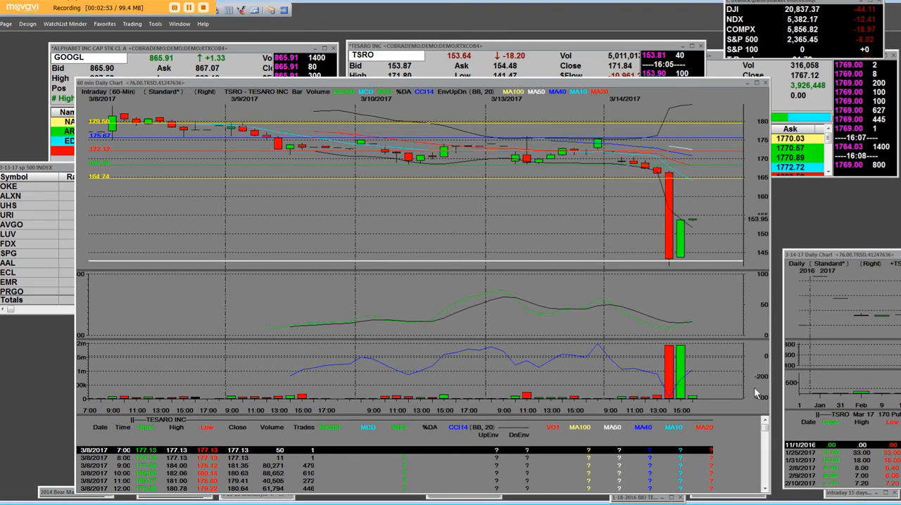
pyautogui.scroll(-3)
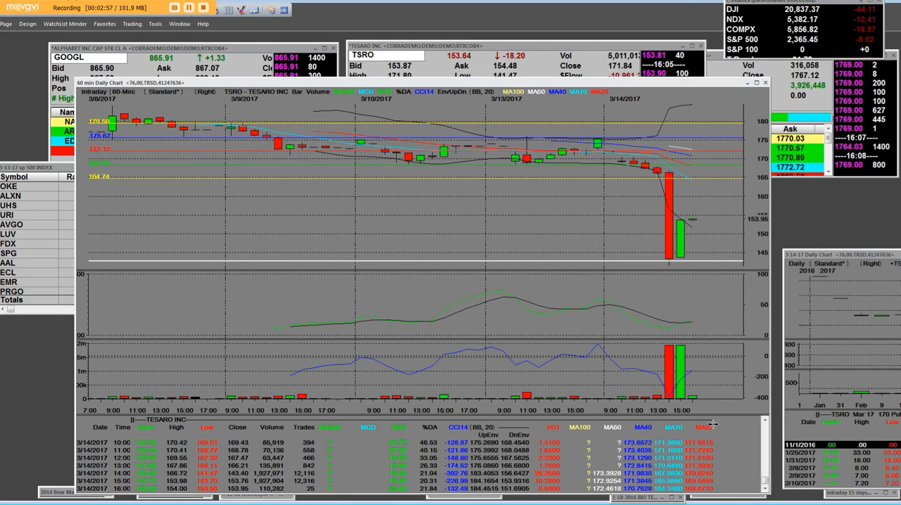
pyautogui.moveTo(678, 231)
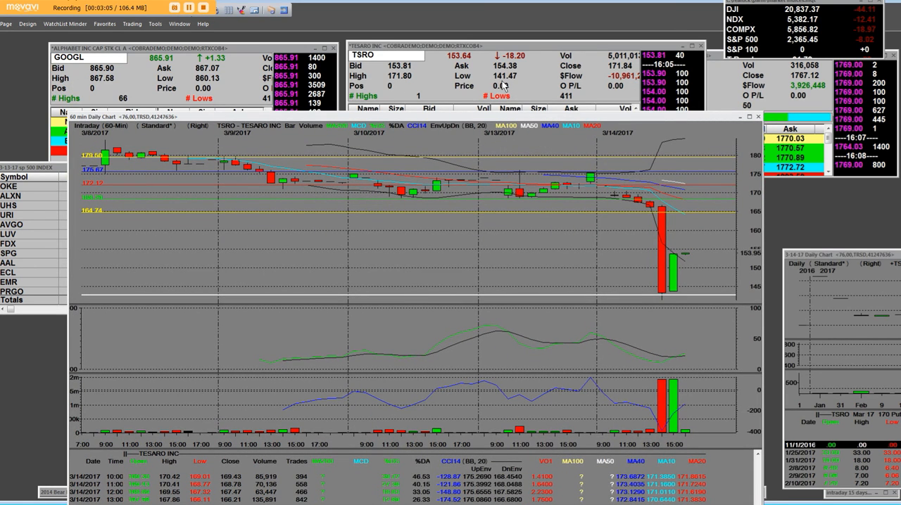
pyautogui.moveTo(513, 78)
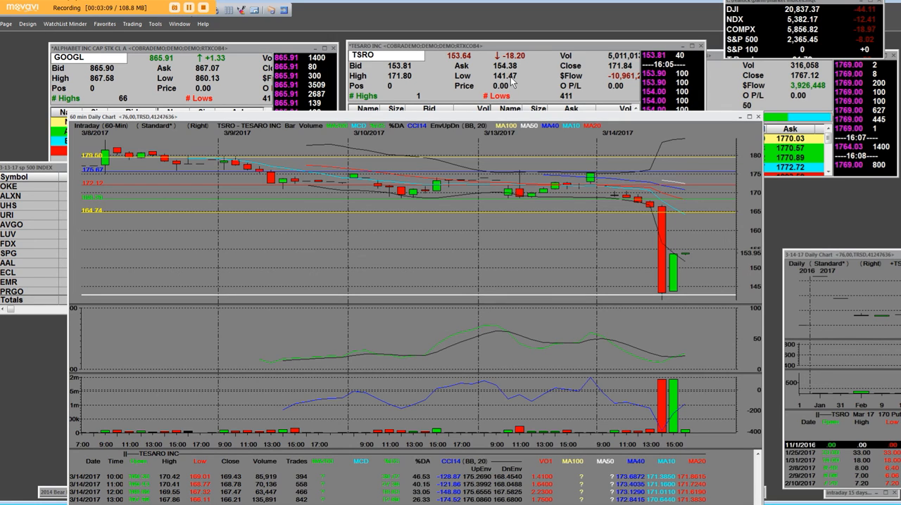
pyautogui.moveTo(457, 65)
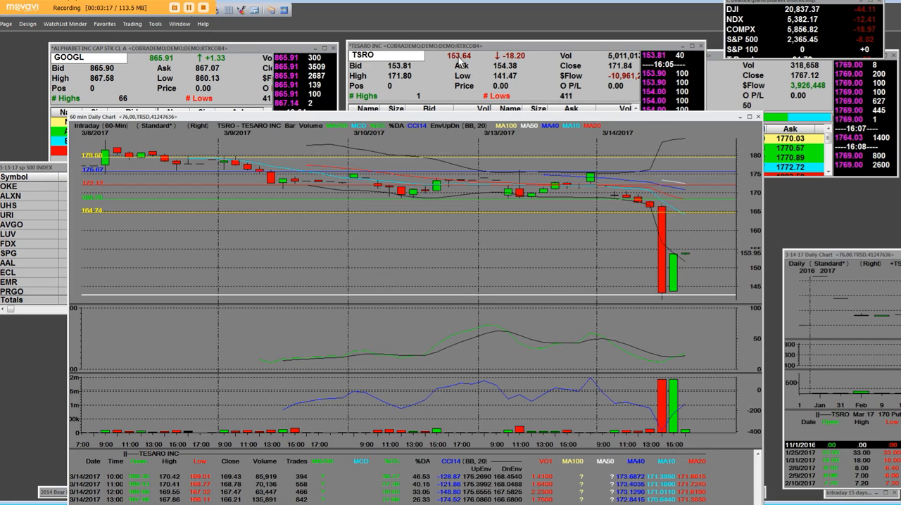
pyautogui.moveTo(564, 285)
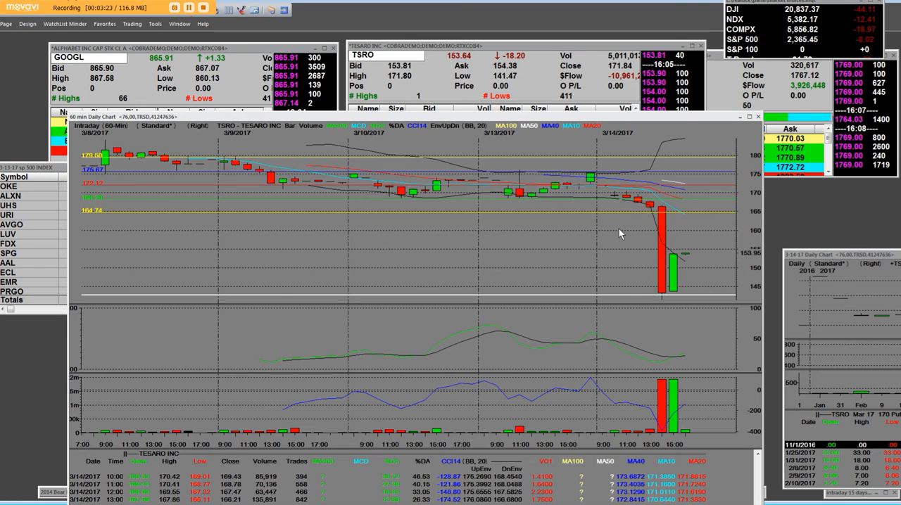
pyautogui.moveTo(611, 177)
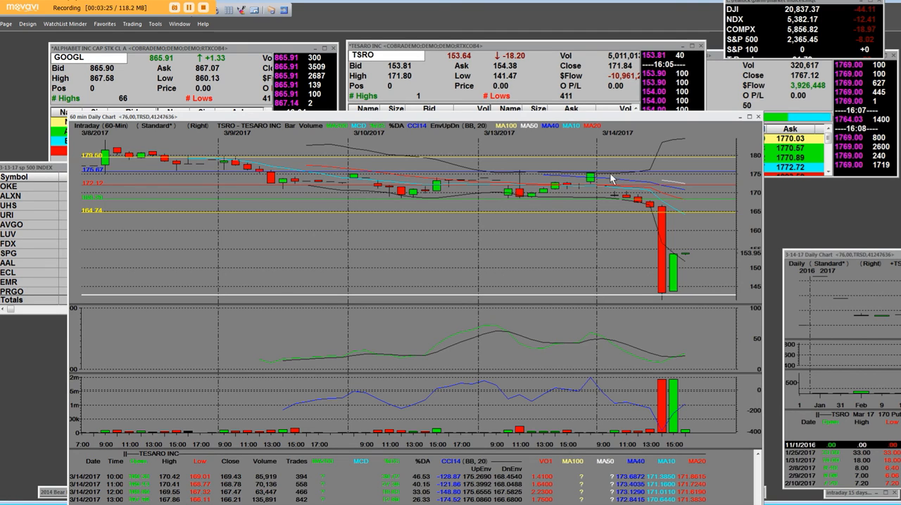
pyautogui.moveTo(658, 293)
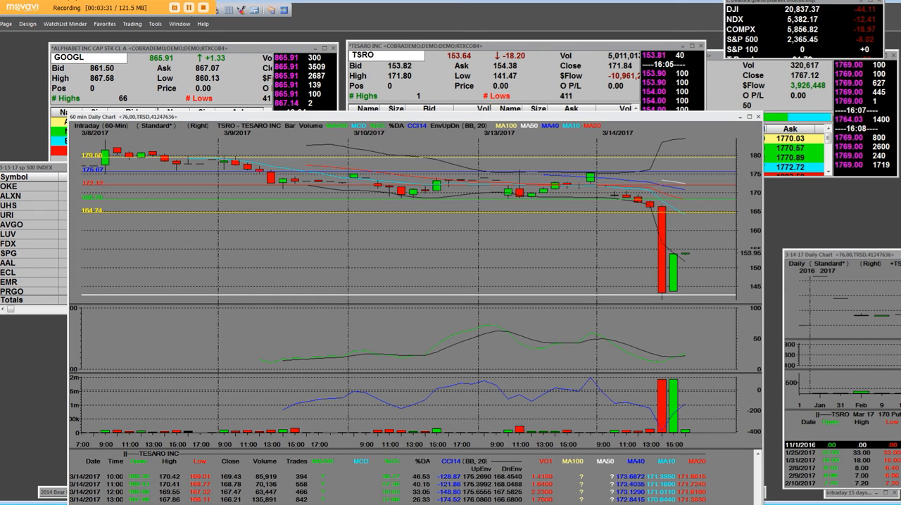
pyautogui.moveTo(534, 182)
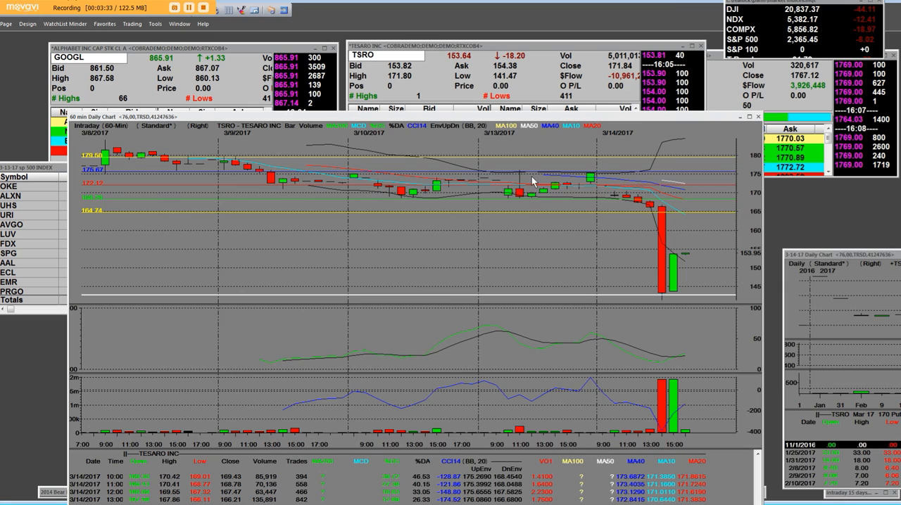
pyautogui.moveTo(650, 214)
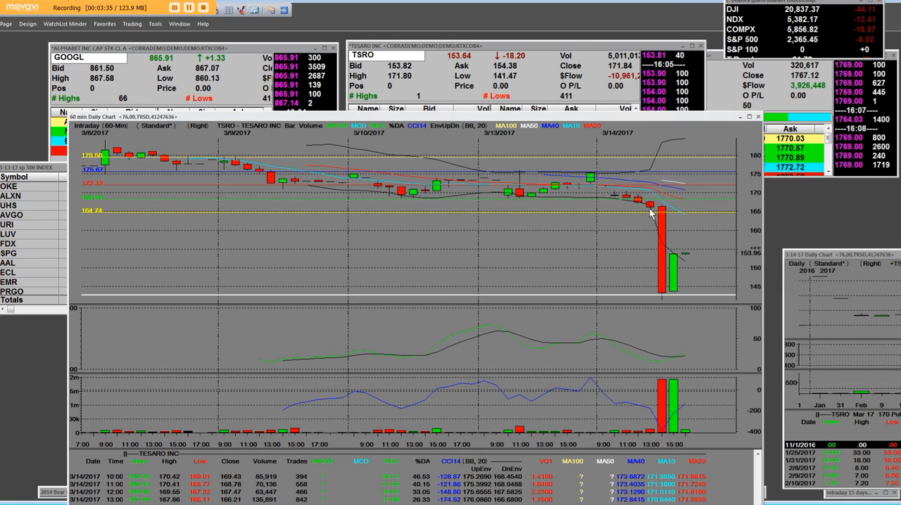